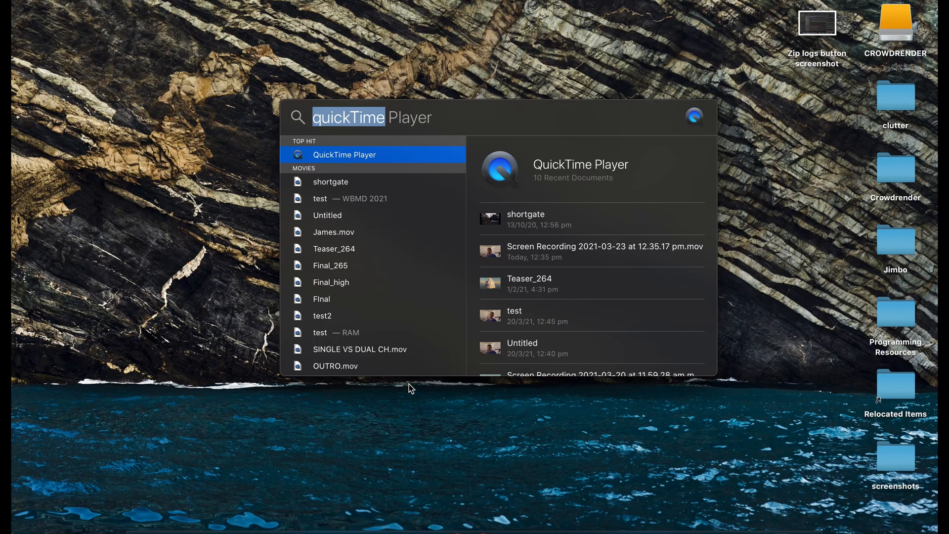
- Dismiss Spotlight and run purge-wrangler in Terminal to reach its main menu
{"action": "key", "text": "Escape"}
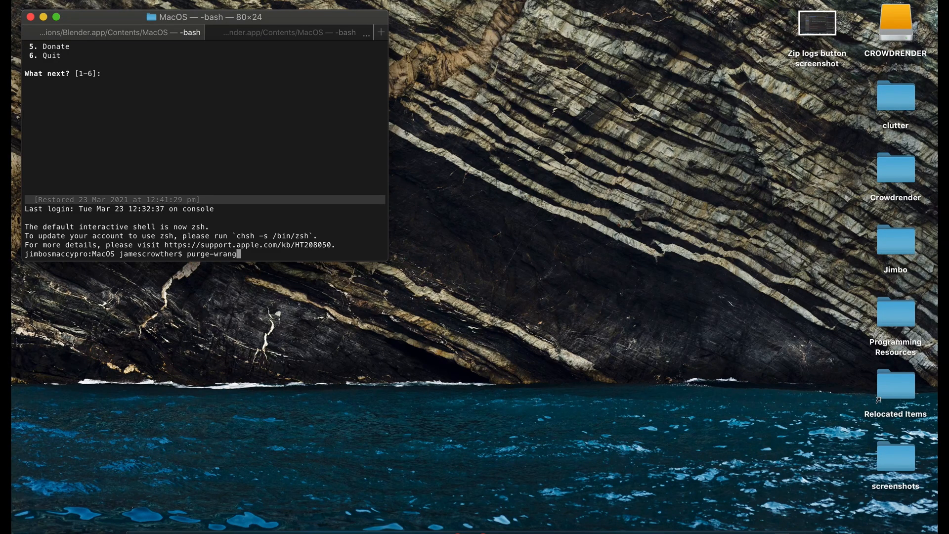
{"action": "type", "text": "er"}
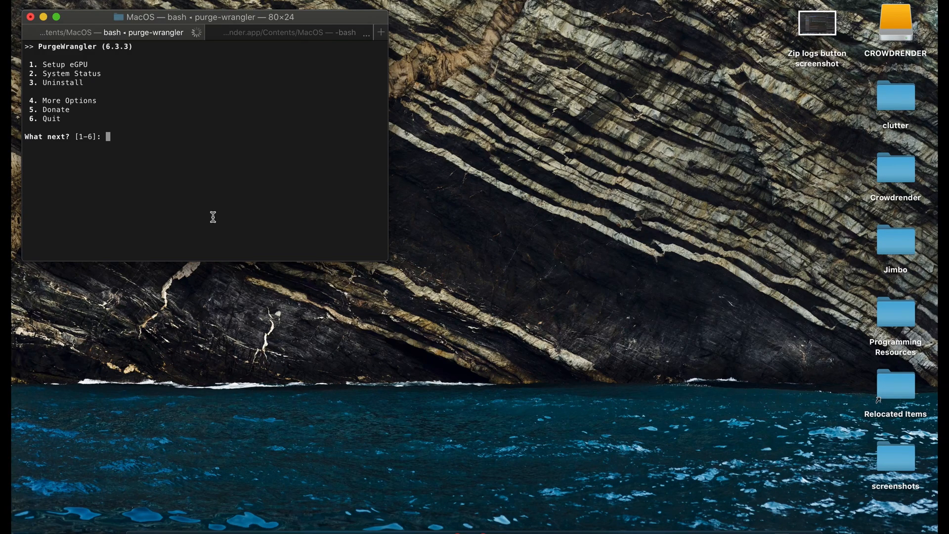
- Choose option 1 Setup eGPU for AMD and answer N to Legacy AMD Support
{"action": "type", "text": "1"}
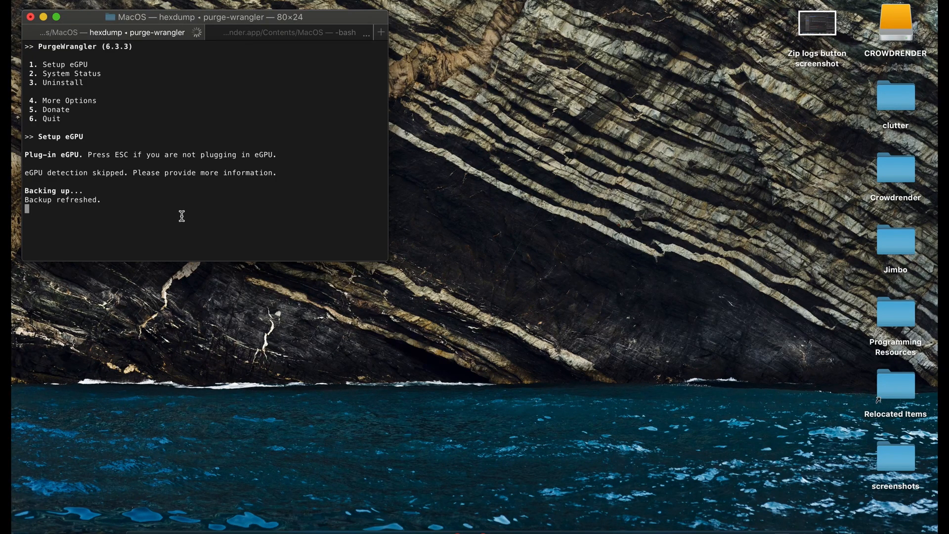
{"action": "key", "text": "enter"}
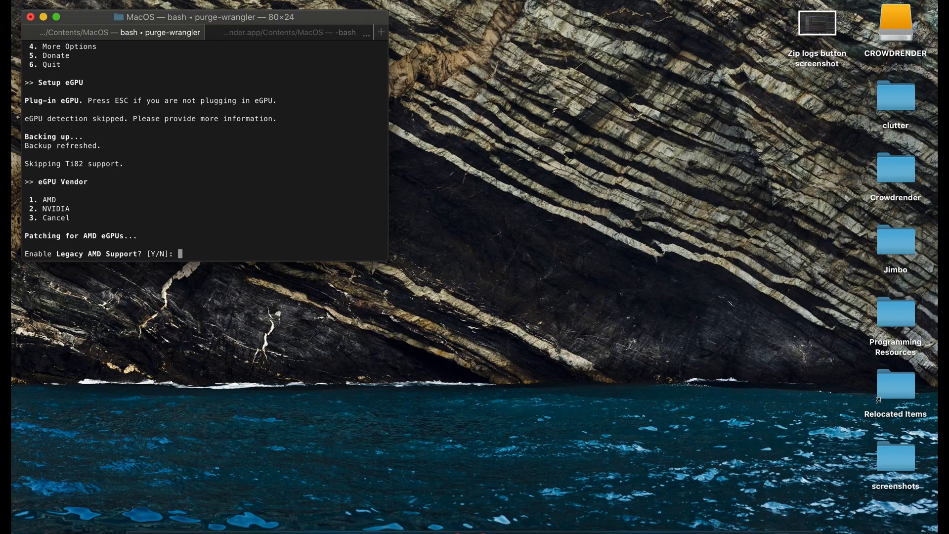
{"action": "type", "text": "N"}
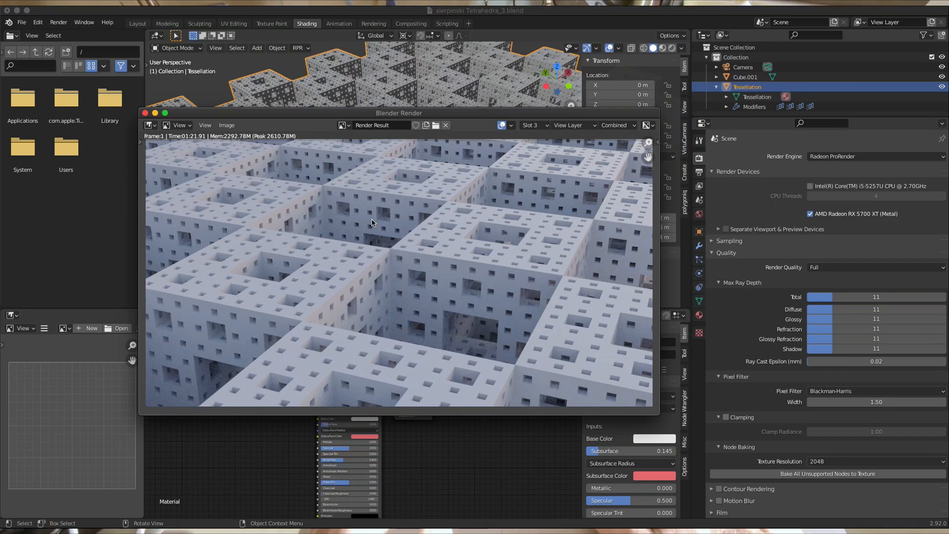
{"action": "mouse_move", "coordinate": [296, 178]}
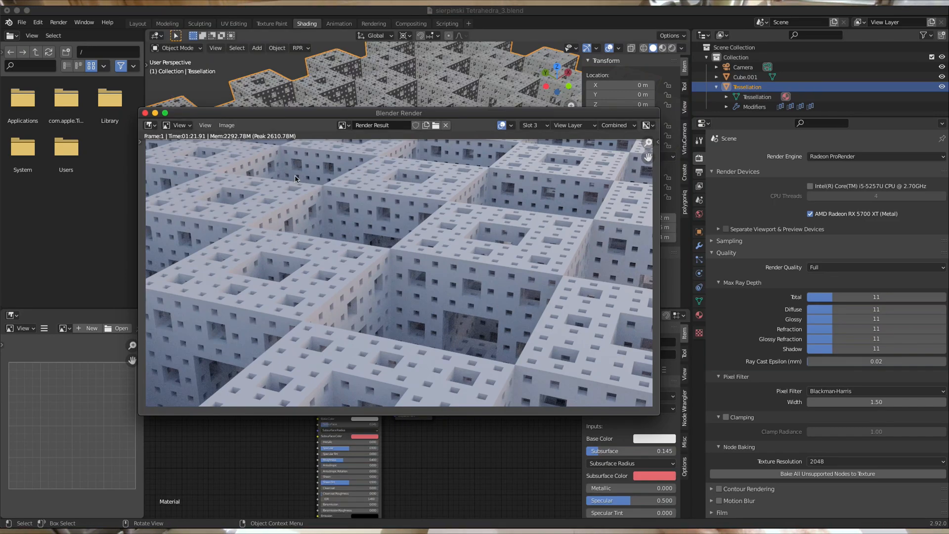